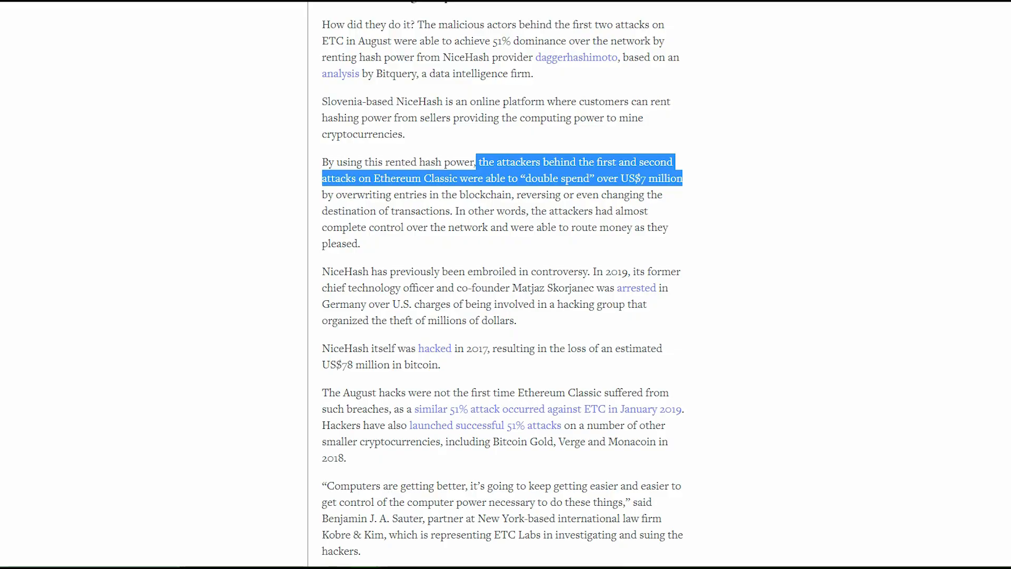
pyautogui.moveTo(726, 244)
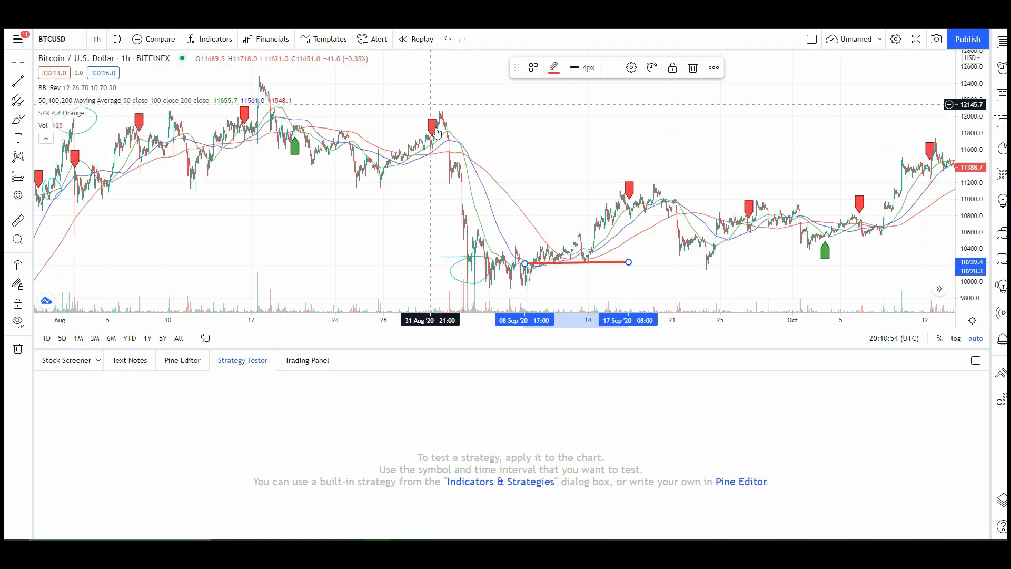
pyautogui.moveTo(585, 276)
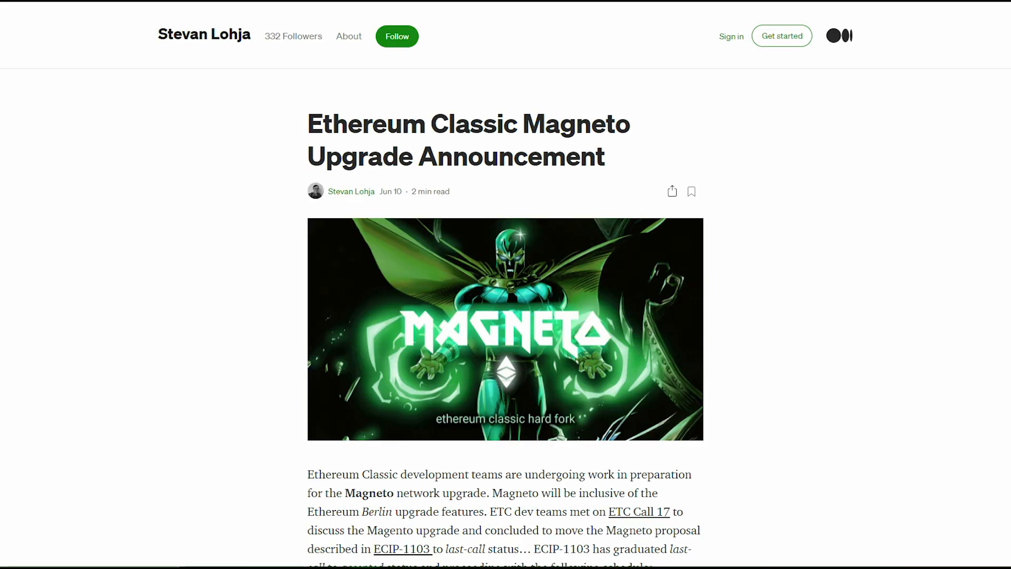
pyautogui.moveTo(866, 143)
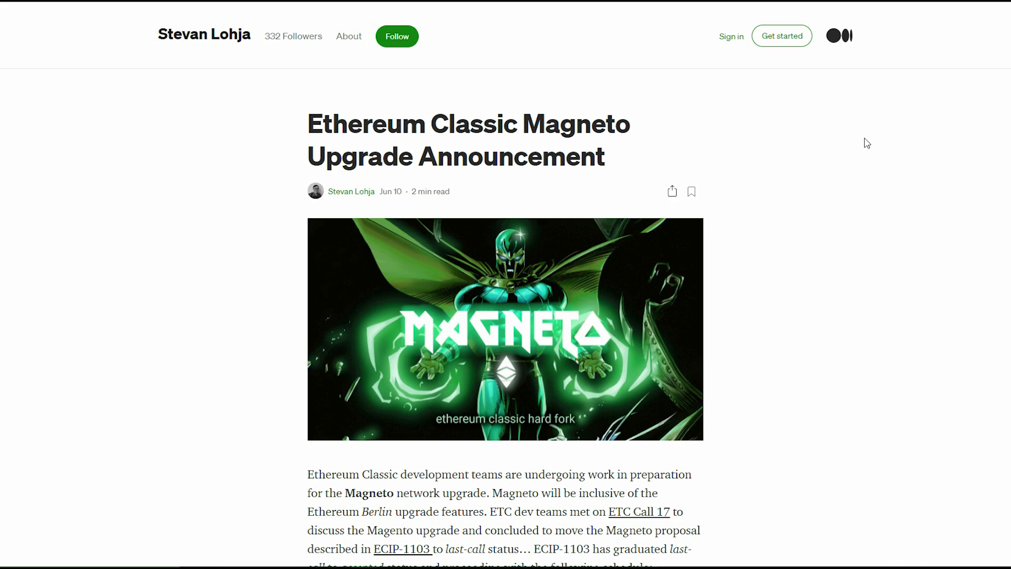
pyautogui.moveTo(558, 13)
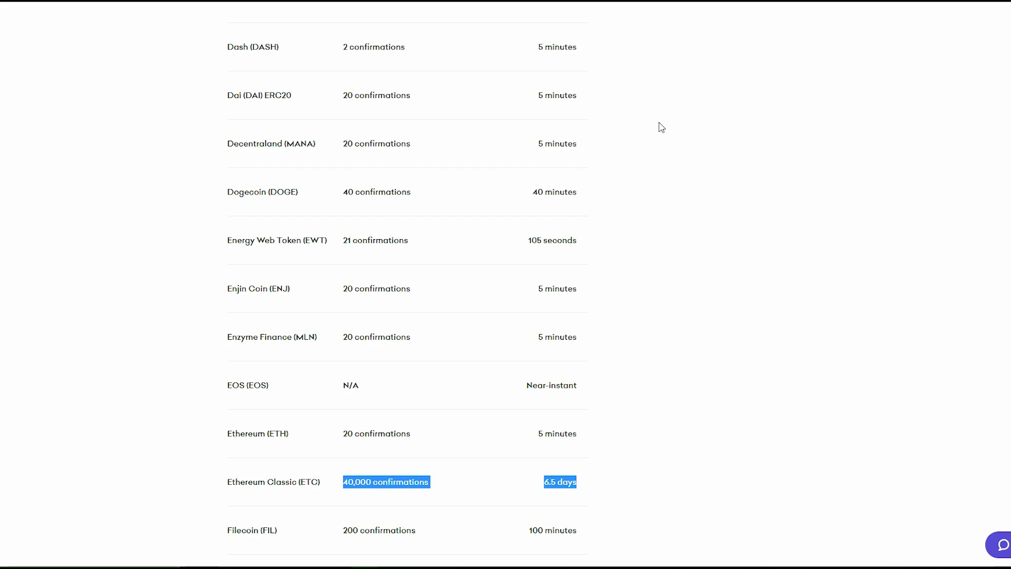
pyautogui.moveTo(711, 469)
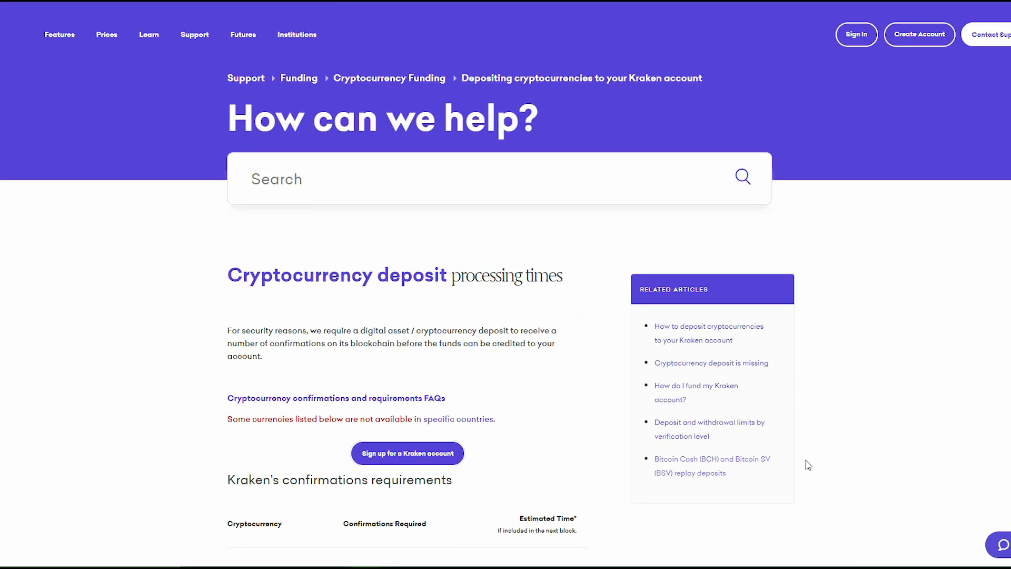
# - Scroll the Kraken confirmations table down to the Ethereum Classic row showing 40,000 confirmations and 6.5 days
pyautogui.scroll(-3)
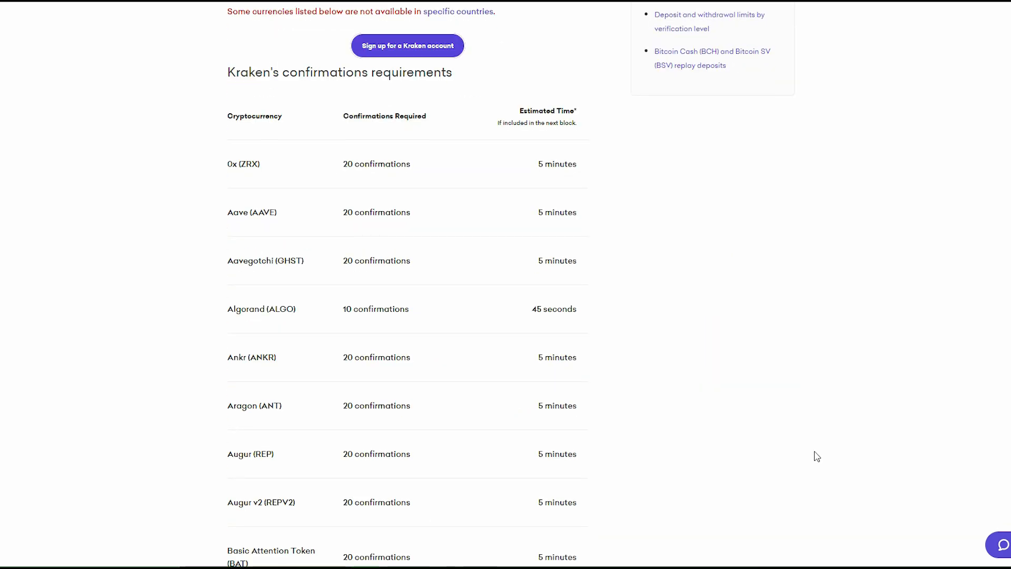
pyautogui.scroll(-3)
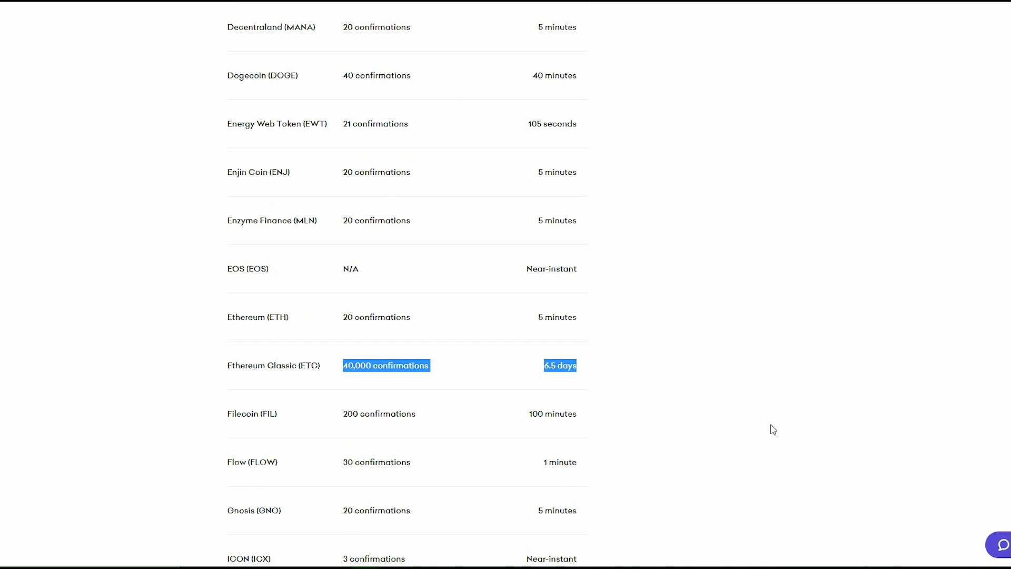
pyautogui.moveTo(703, 427)
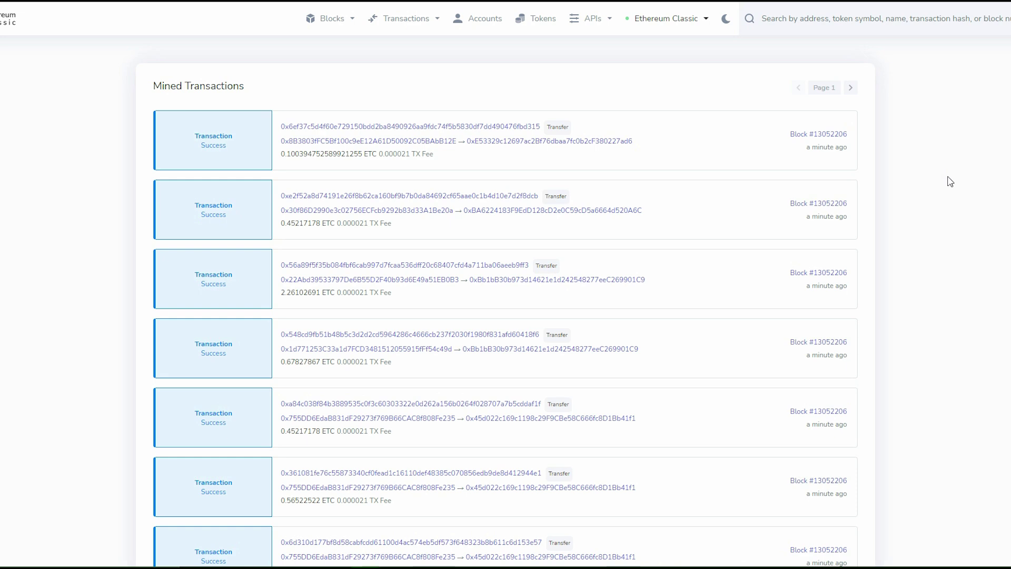
# - View the details of the newest mined 0.1004 ETC transfer, valued at $5.26 USD
pyautogui.click(412, 127)
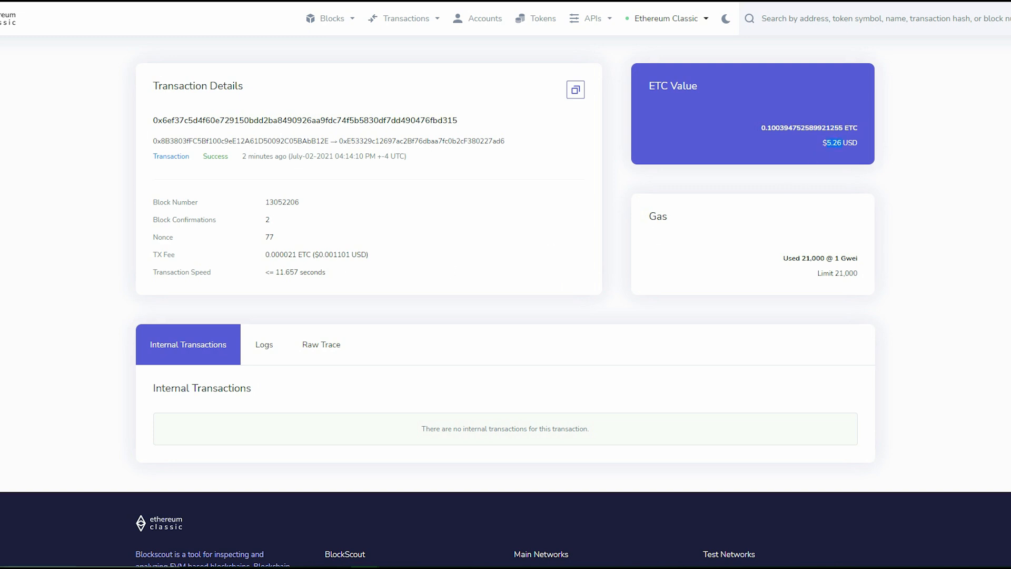
pyautogui.moveTo(849, 153)
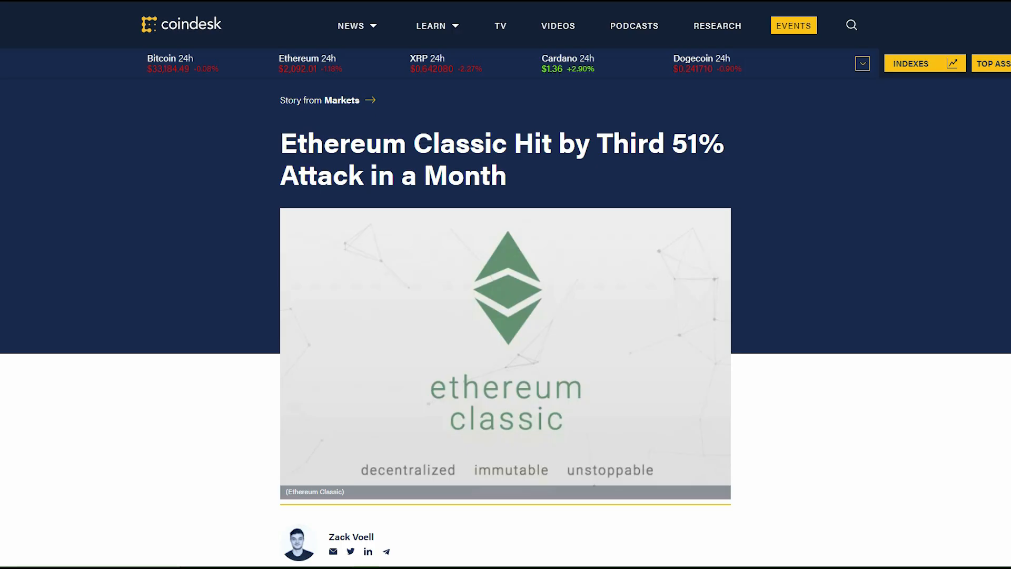
pyautogui.moveTo(744, 166)
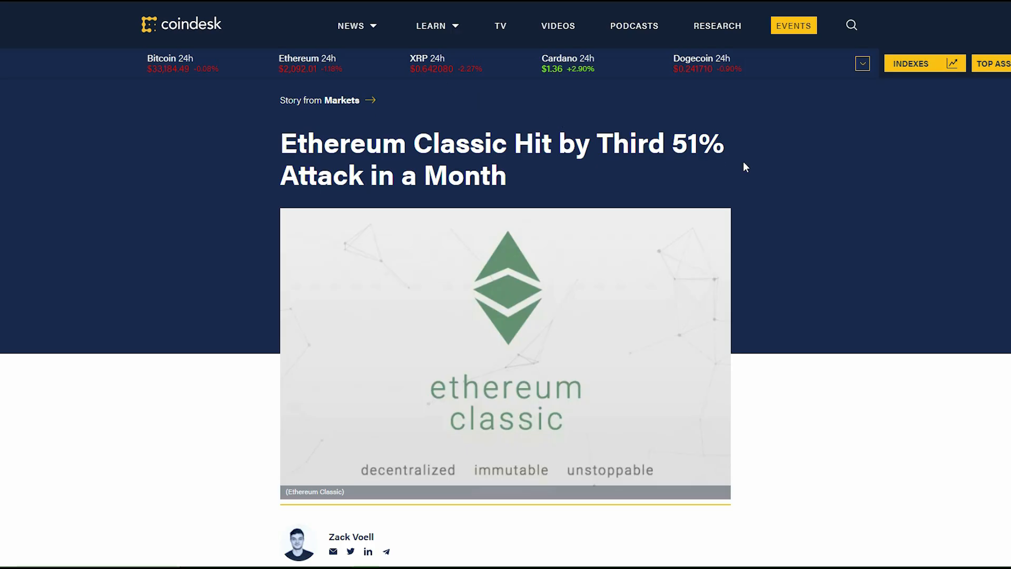
pyautogui.moveTo(904, 176)
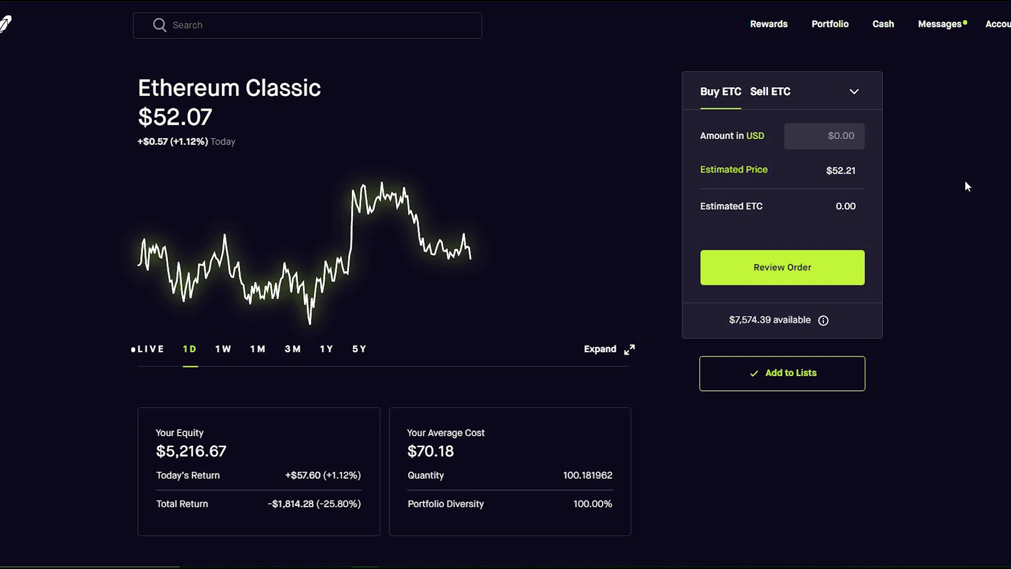
pyautogui.moveTo(727, 166)
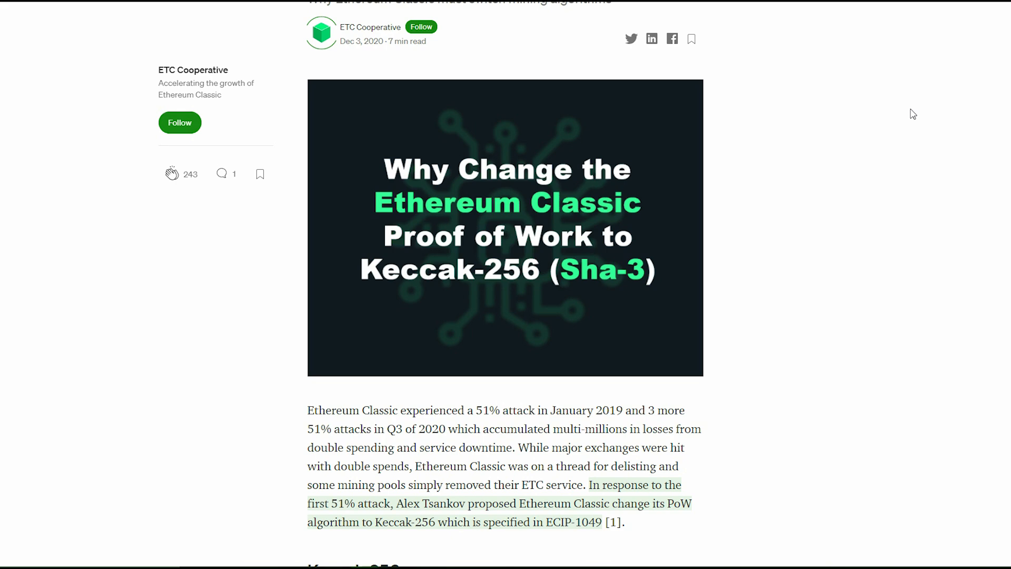
# - Scroll the ETC Cooperative Medium article down to its Keccak-256 section on NIST's Sha-3 competition
pyautogui.scroll(-3)
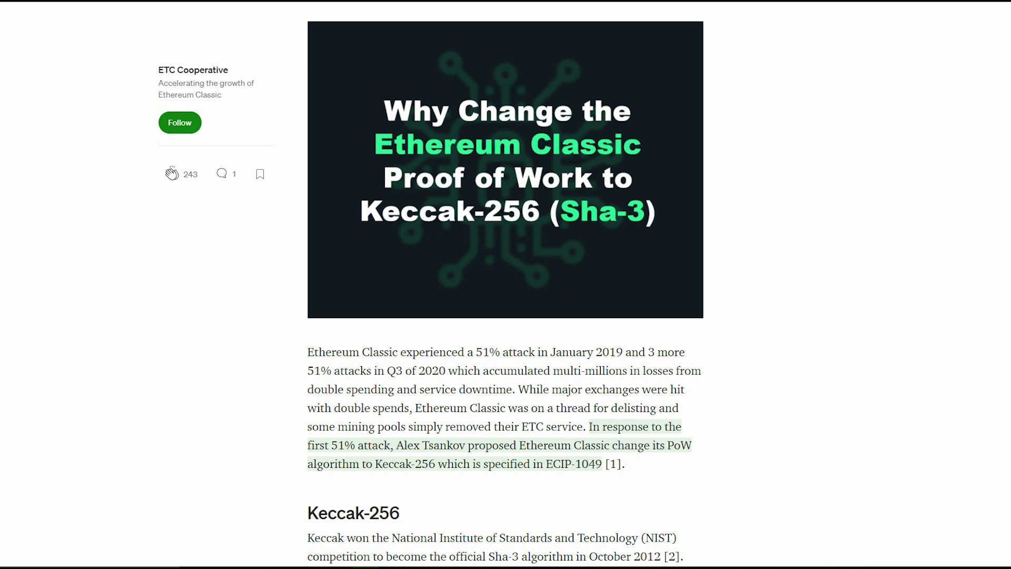
pyautogui.moveTo(974, 100)
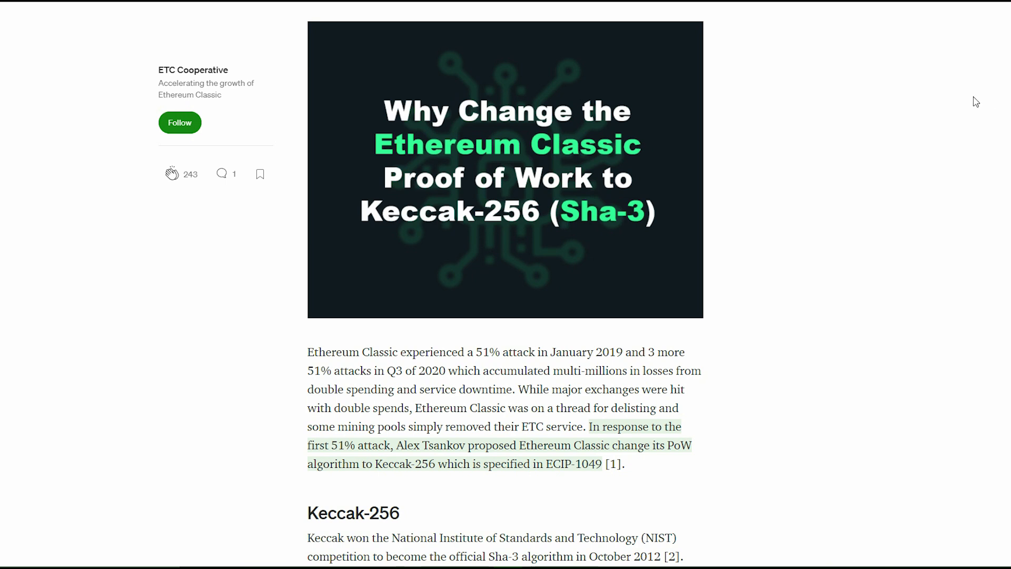